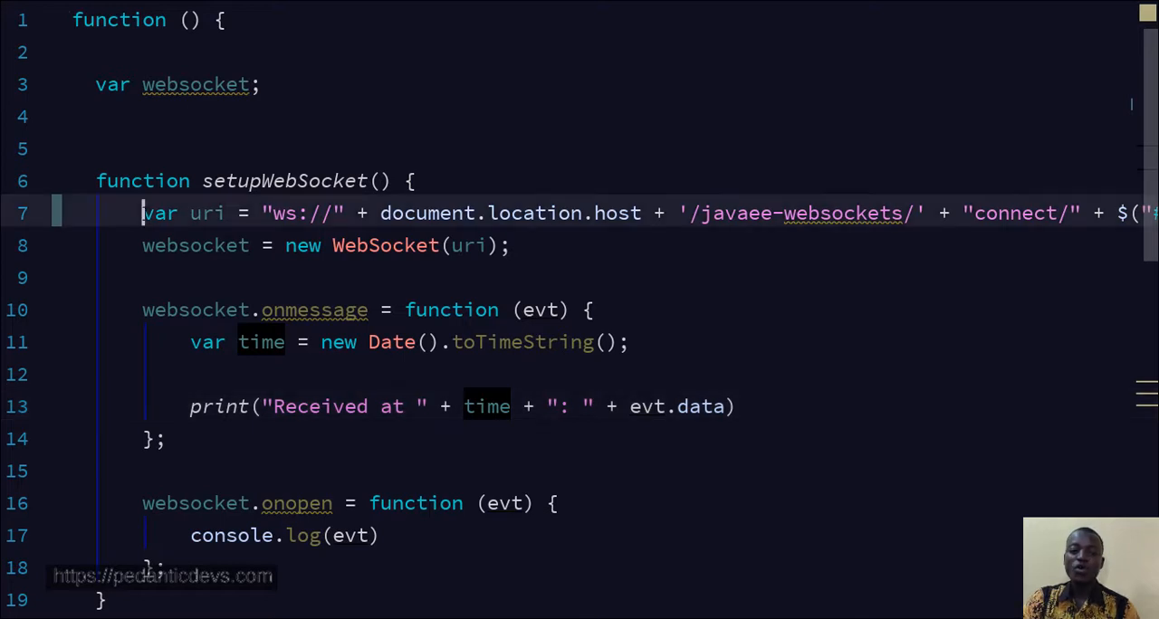
# - Highlight the WebSocket URI line, then open ChatEndPointParams.java to show its /connect/{user} endpoint
pyautogui.moveTo(142, 213); pyautogui.dragTo(584, 213)
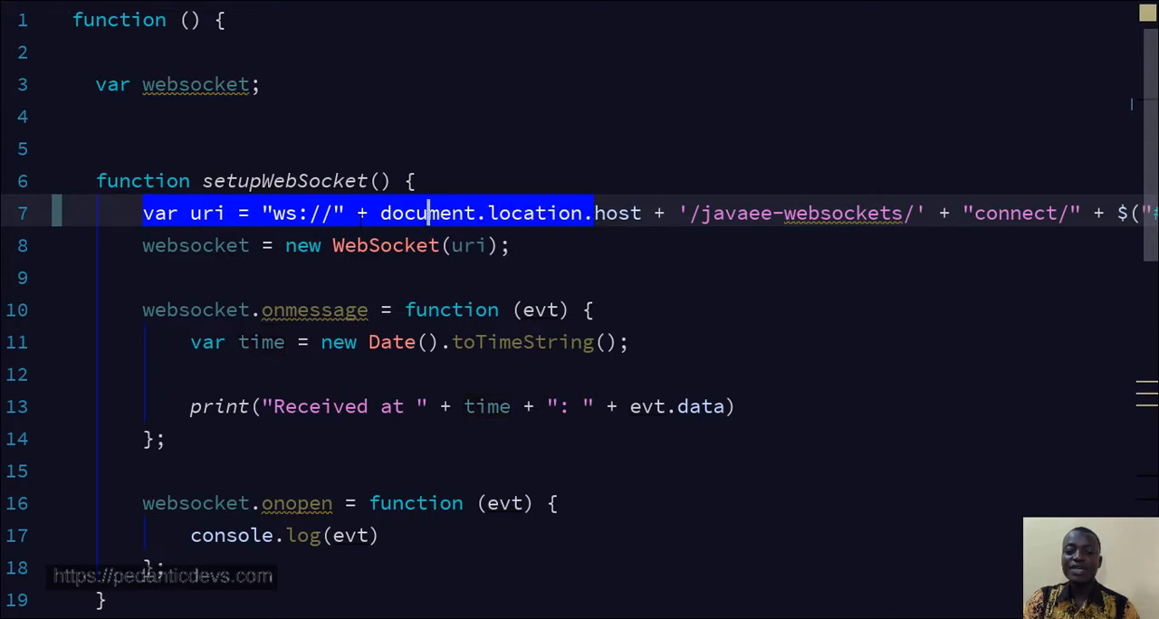
pyautogui.click(272, 213)
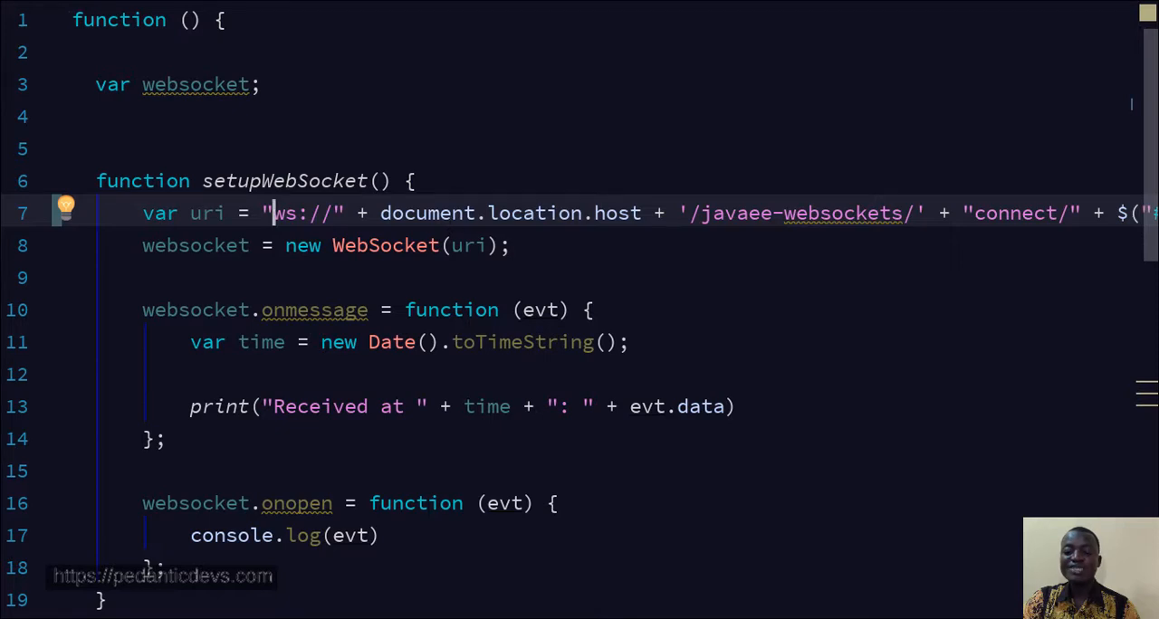
pyautogui.hscroll(3)
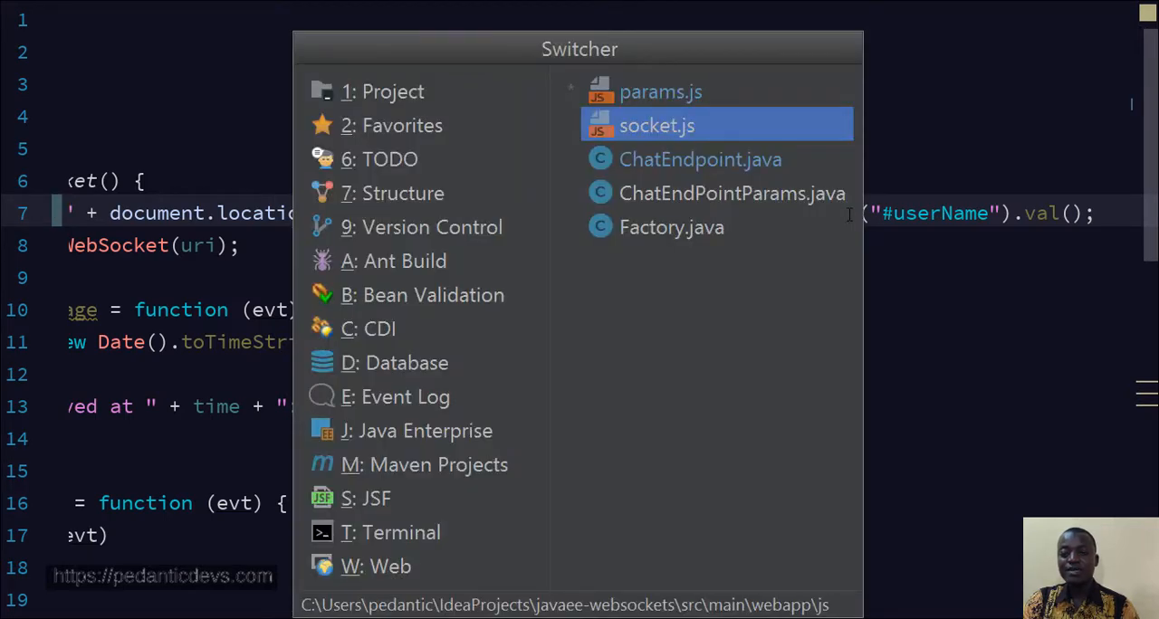
pyautogui.click(700, 193)
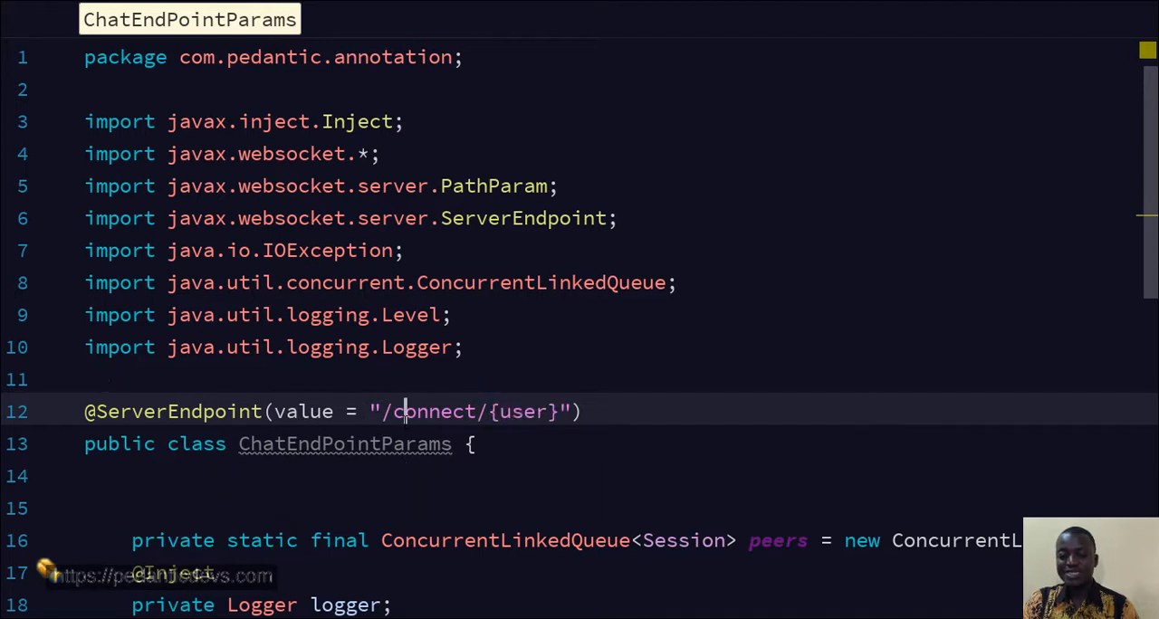
pyautogui.moveTo(344, 443)
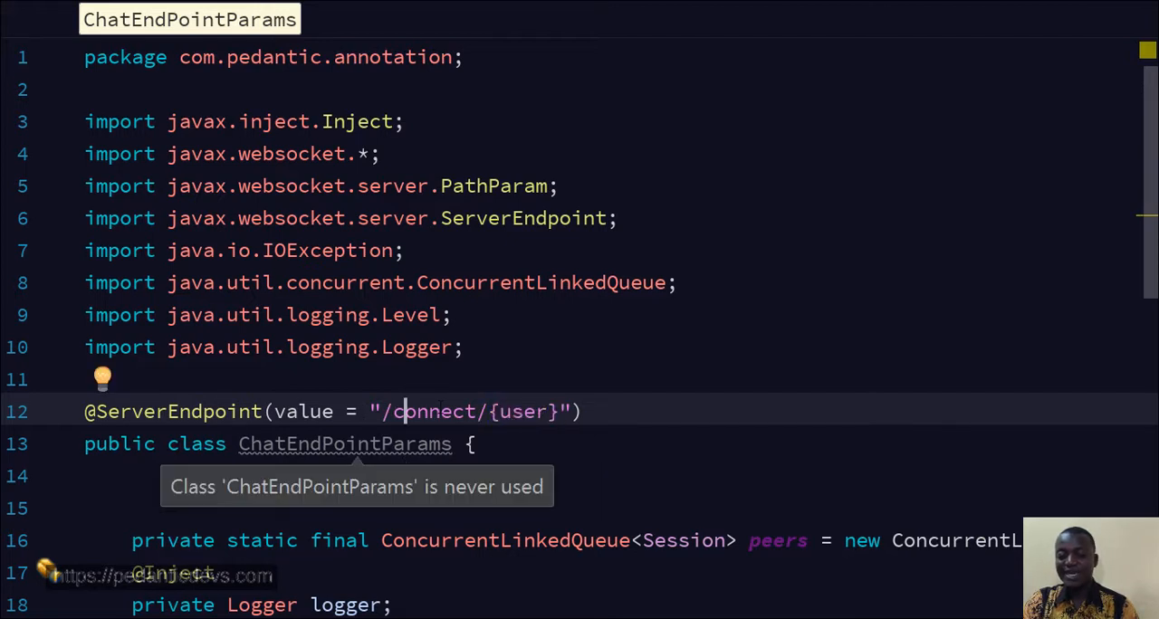
pyautogui.doubleClick(518, 411)
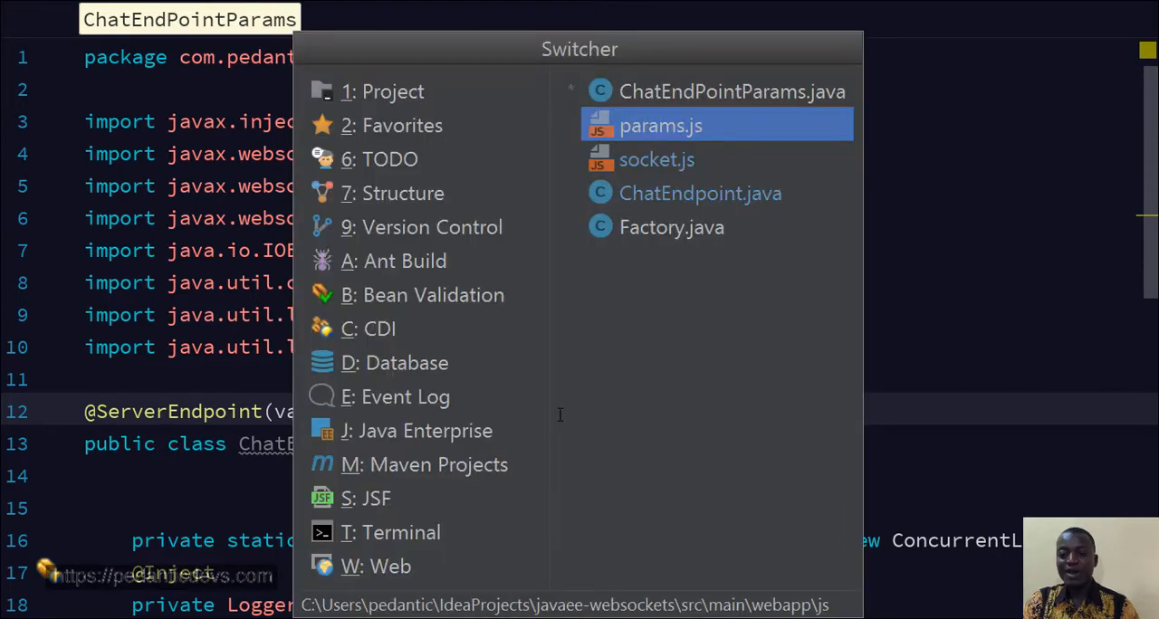
# - Switch back to params.js and scroll along the URI ending in $("#userName").val()
pyautogui.click(661, 125)
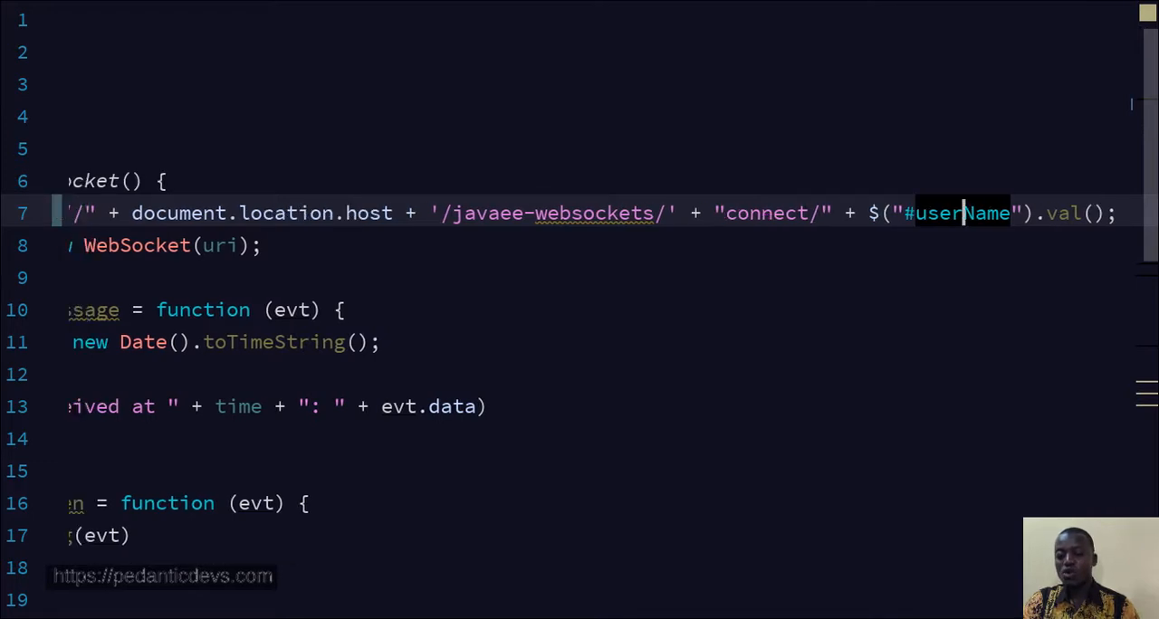
pyautogui.hscroll(-3)
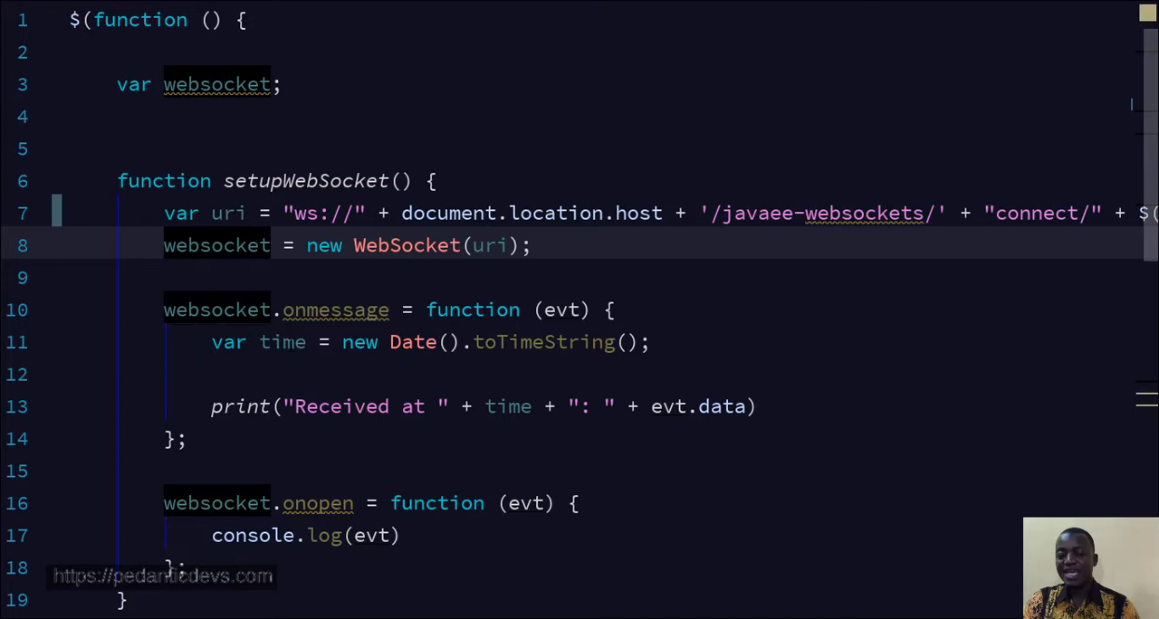
pyautogui.scroll(-3)
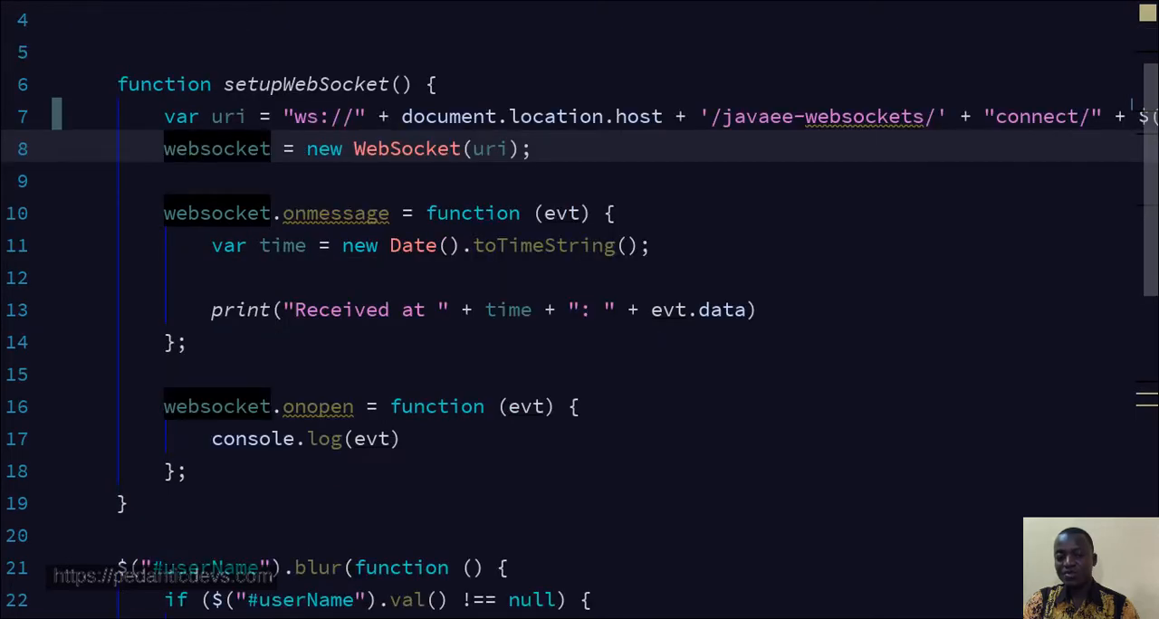
pyautogui.moveTo(336, 213)
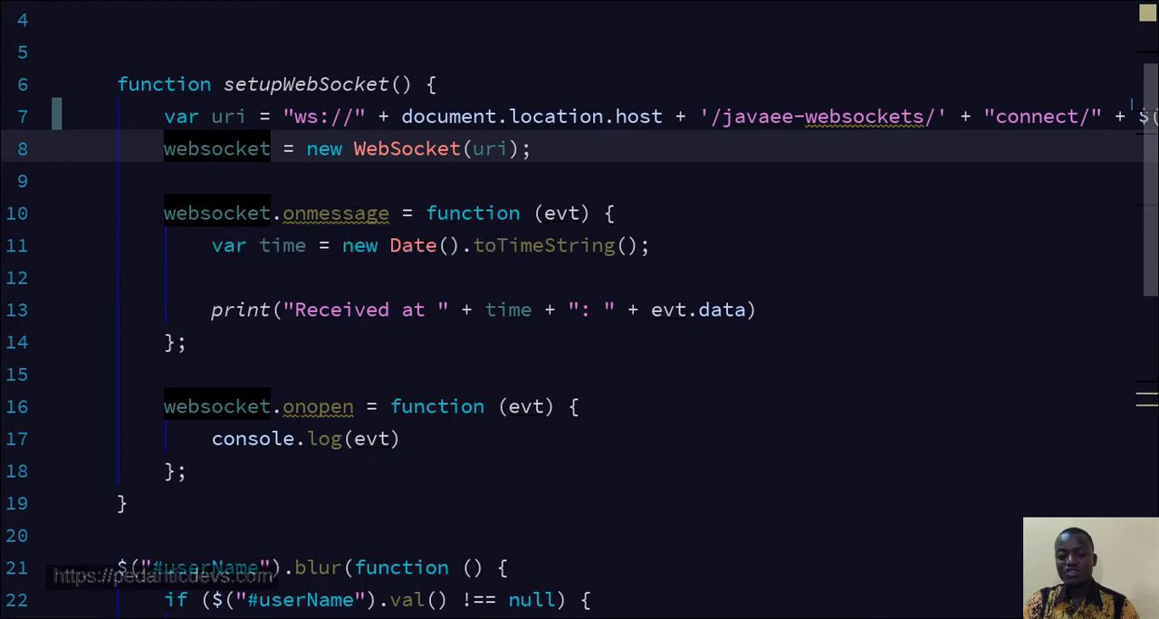
pyautogui.scroll(-3)
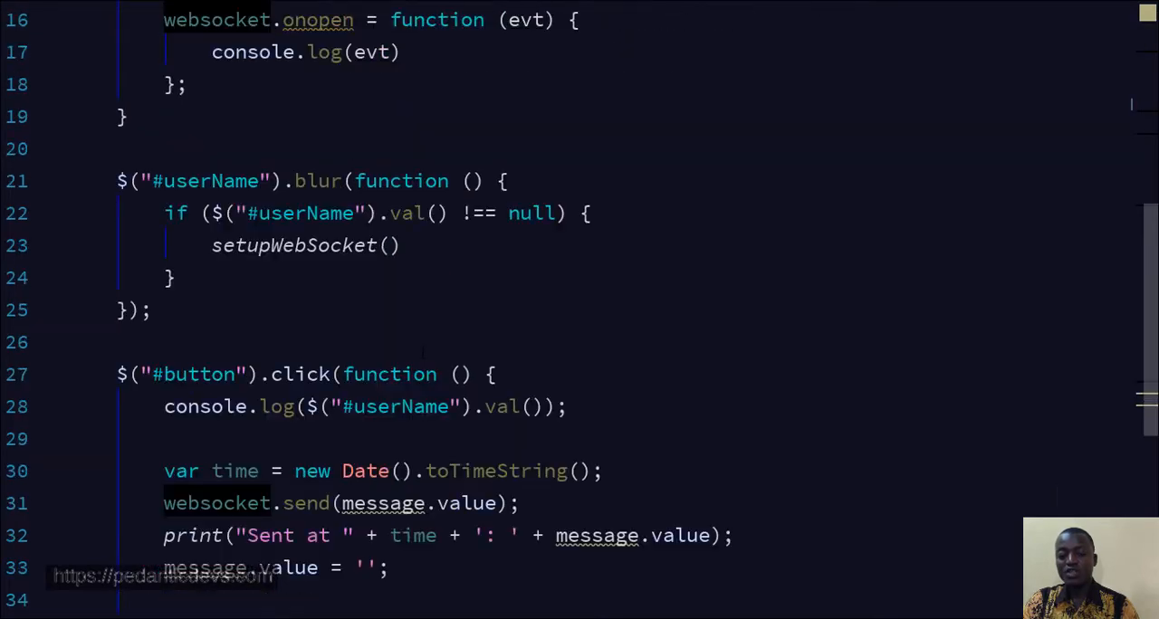
pyautogui.scroll(-3)
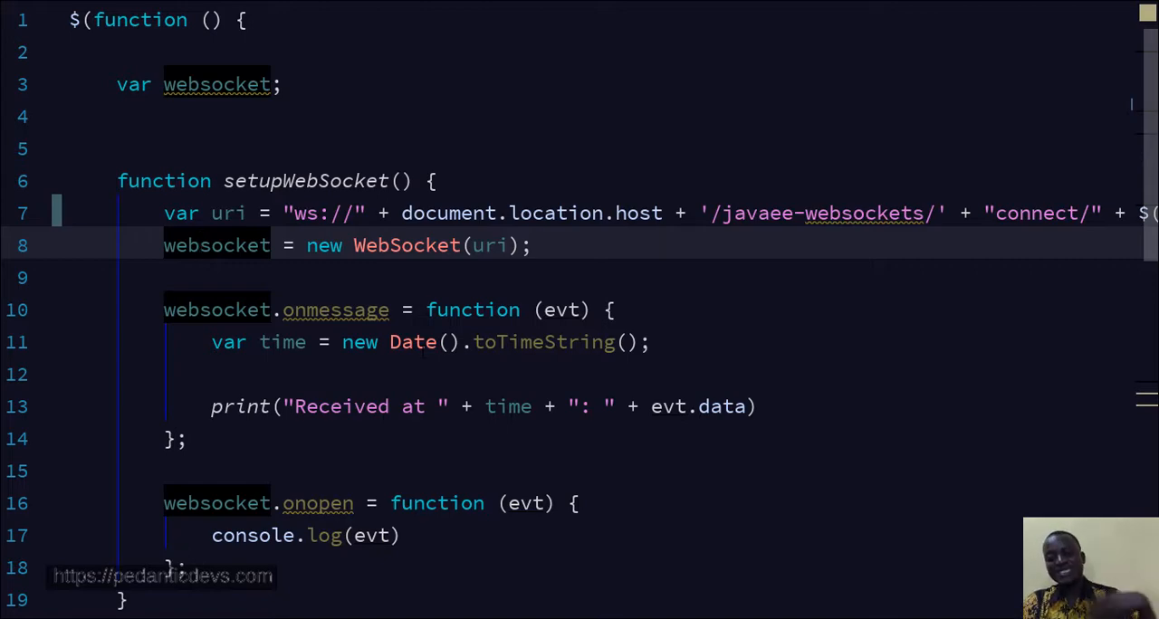
pyautogui.scroll(-3)
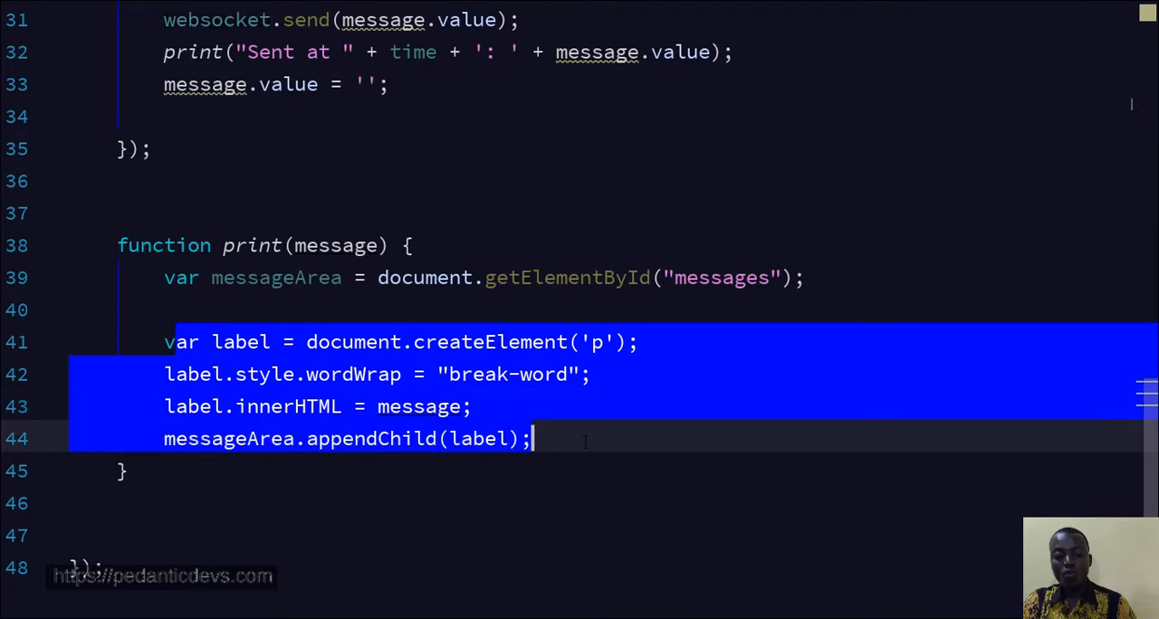
pyautogui.scroll(3)
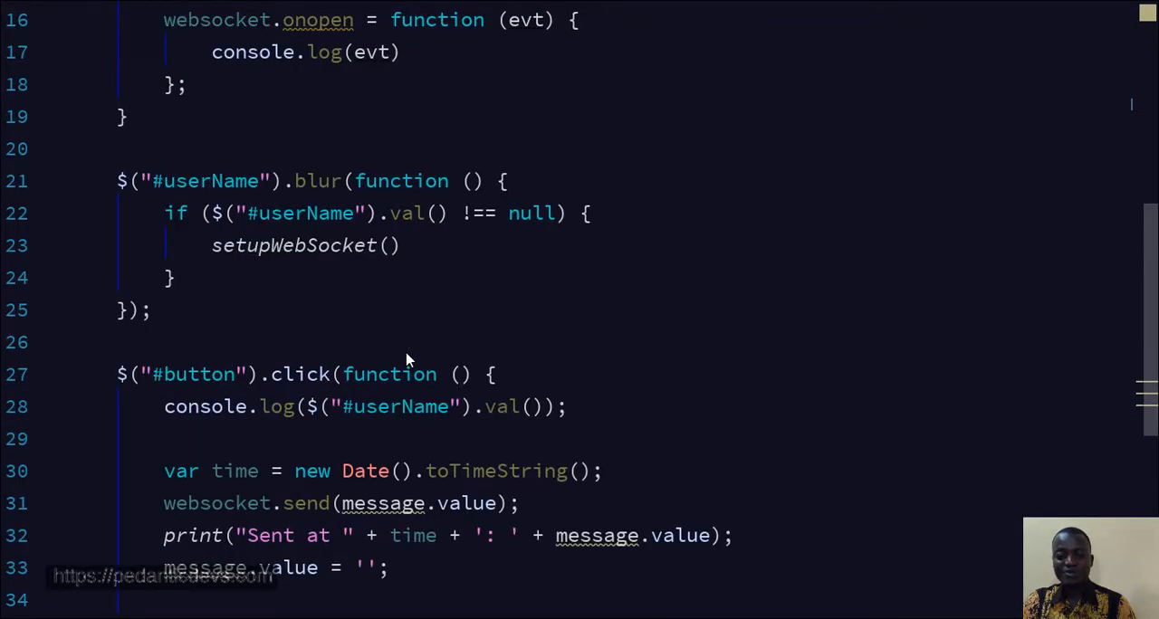
pyautogui.scroll(3)
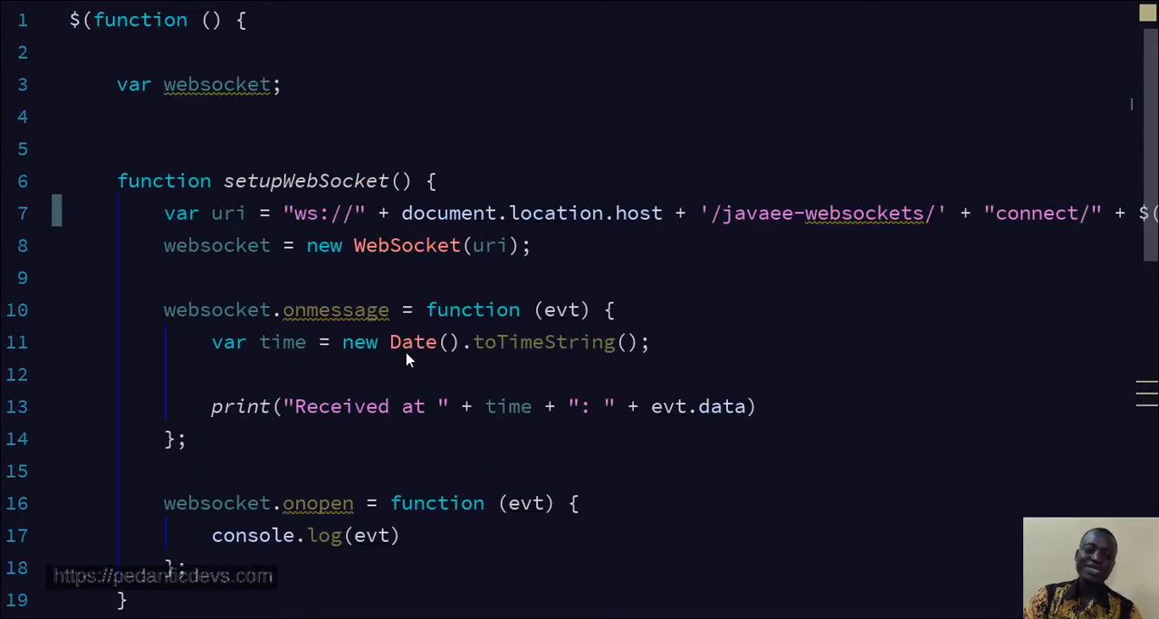